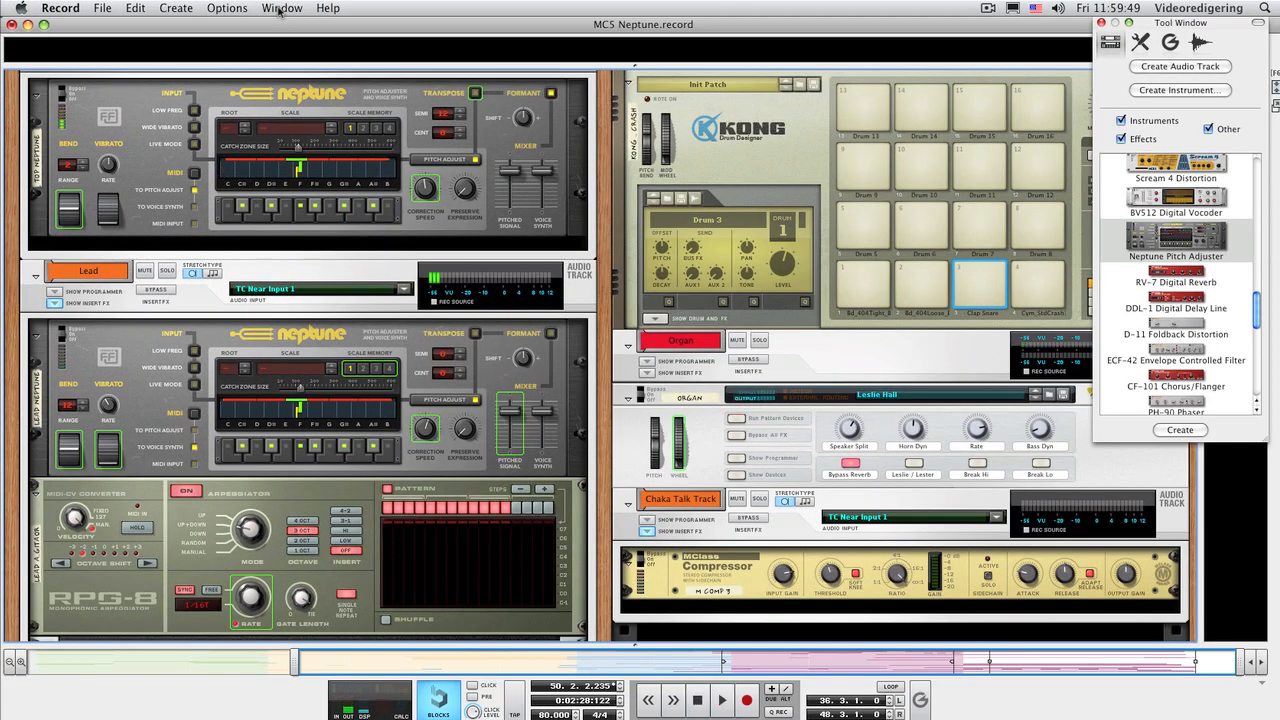
# Step: Bring the NeptuneVT.record song to the front from the Window menu
pyautogui.click(281, 8)
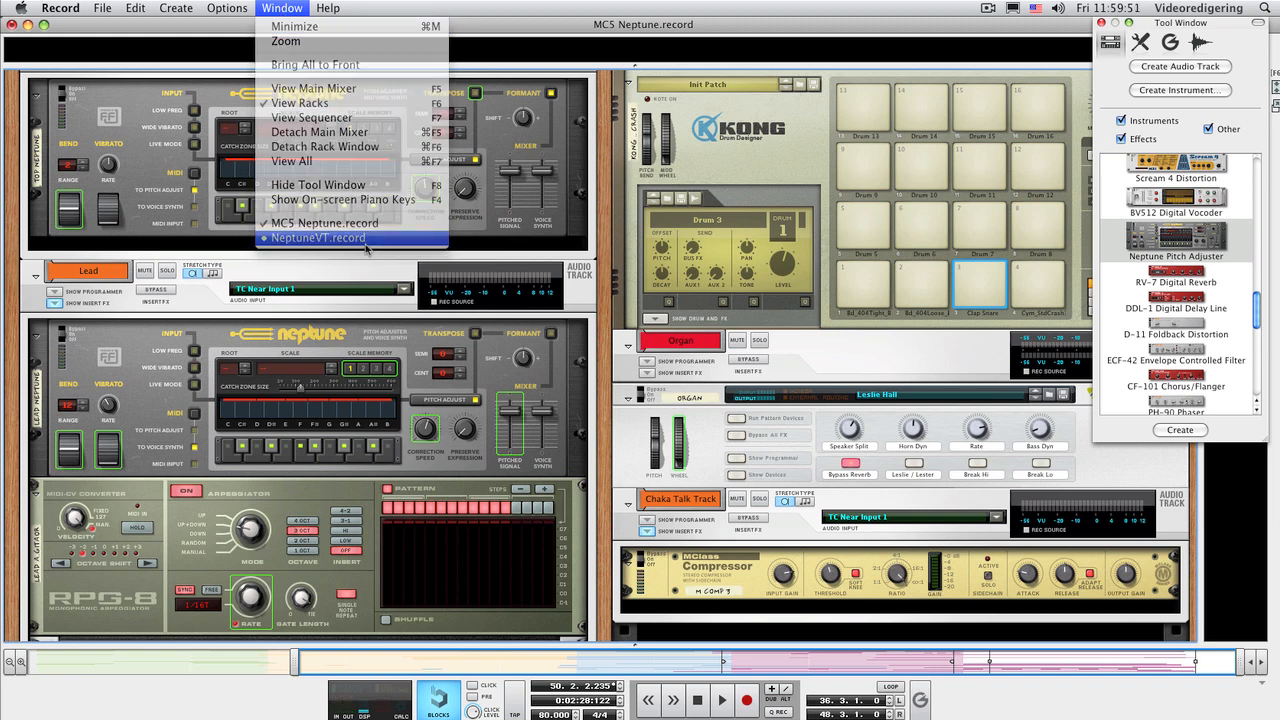
pyautogui.click(318, 237)
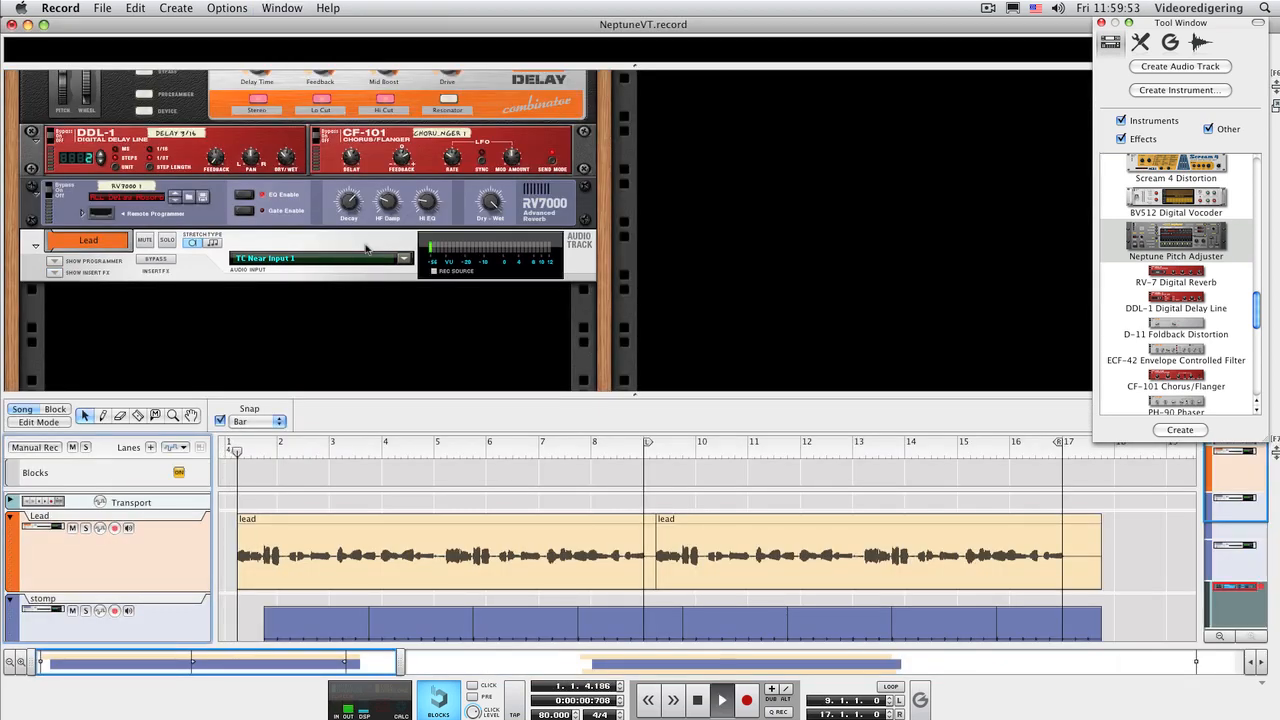
# Step: Show the Lead track's insert FX and try Neptune's Natural Minor and Dorian scales
pyautogui.click(722, 700)
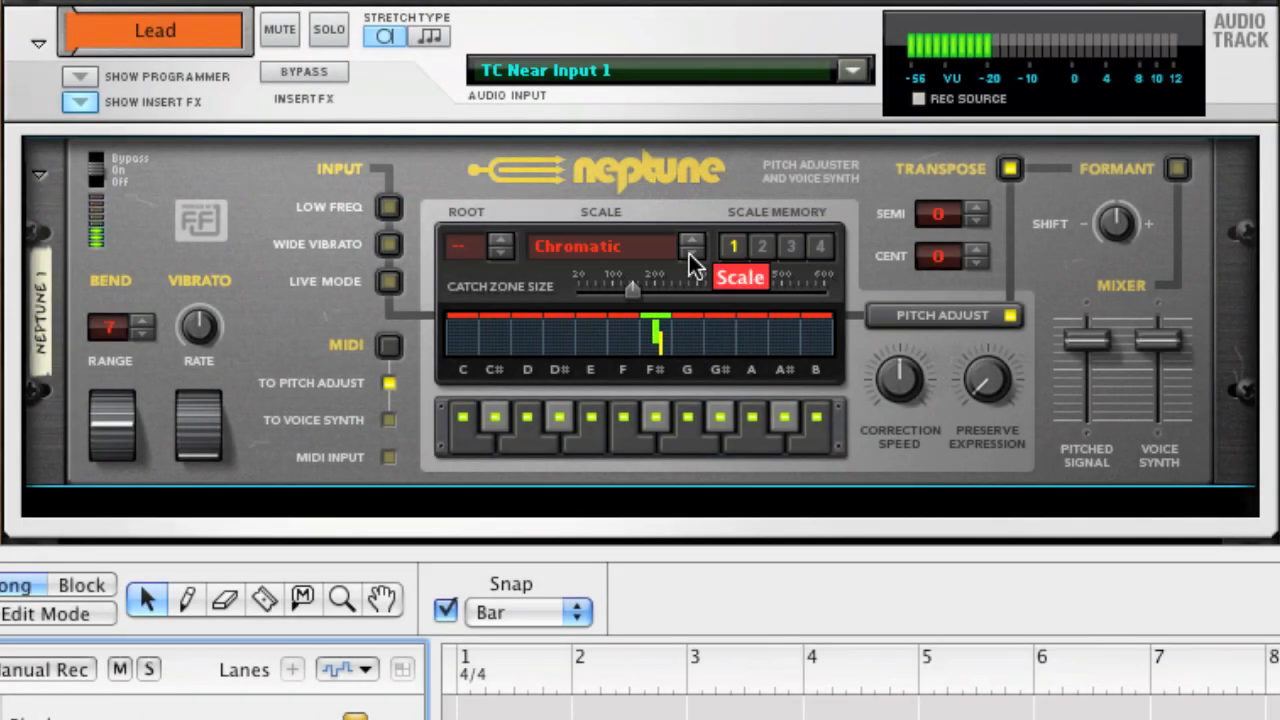
pyautogui.click(692, 246)
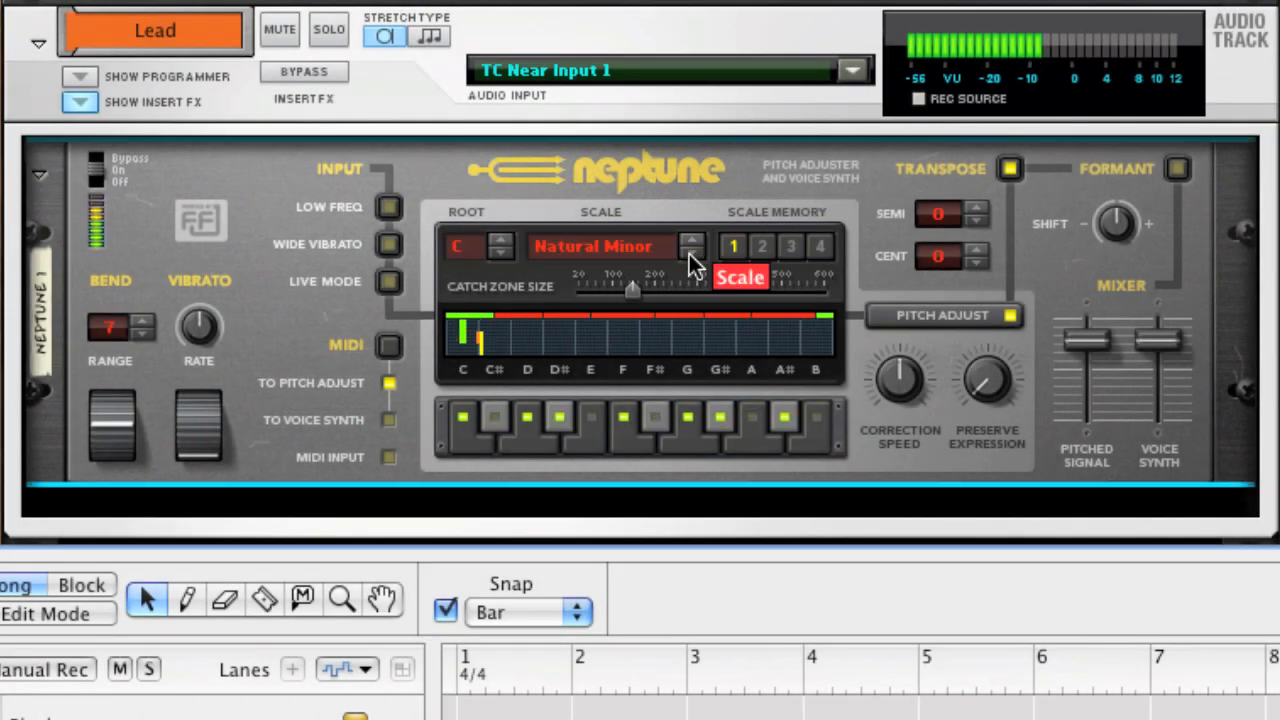
pyautogui.click(693, 246)
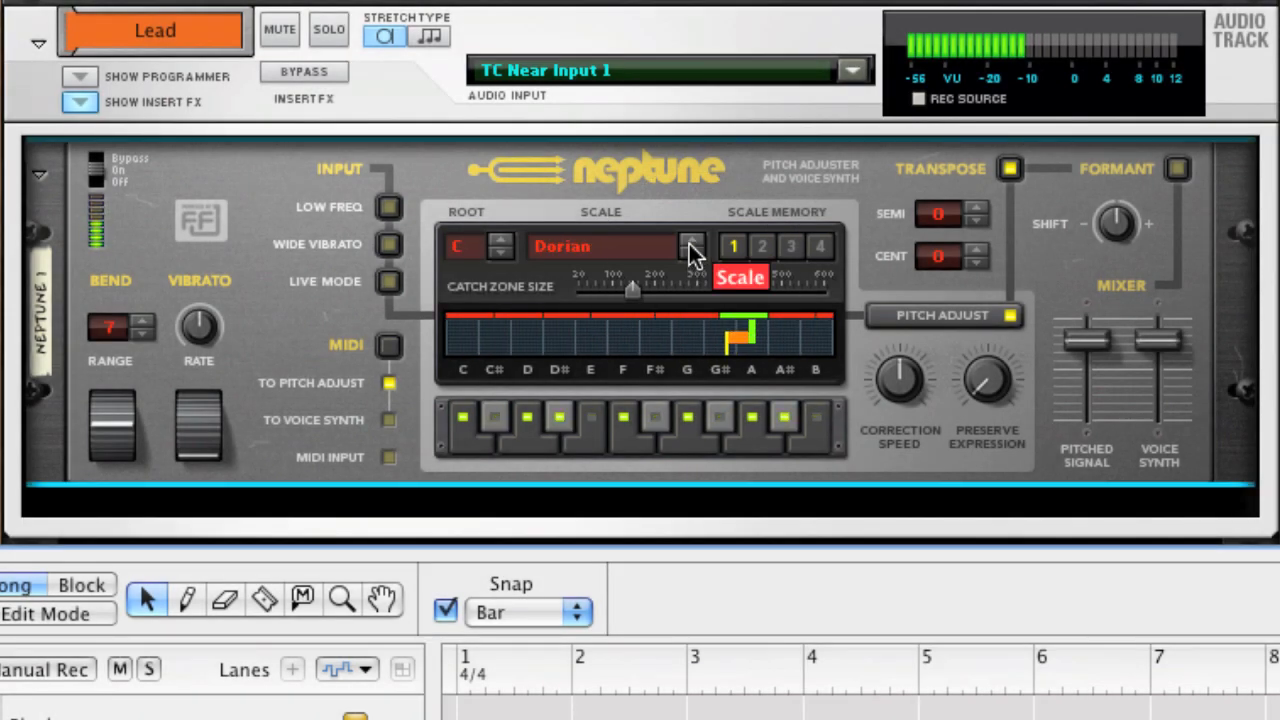
pyautogui.click(692, 246)
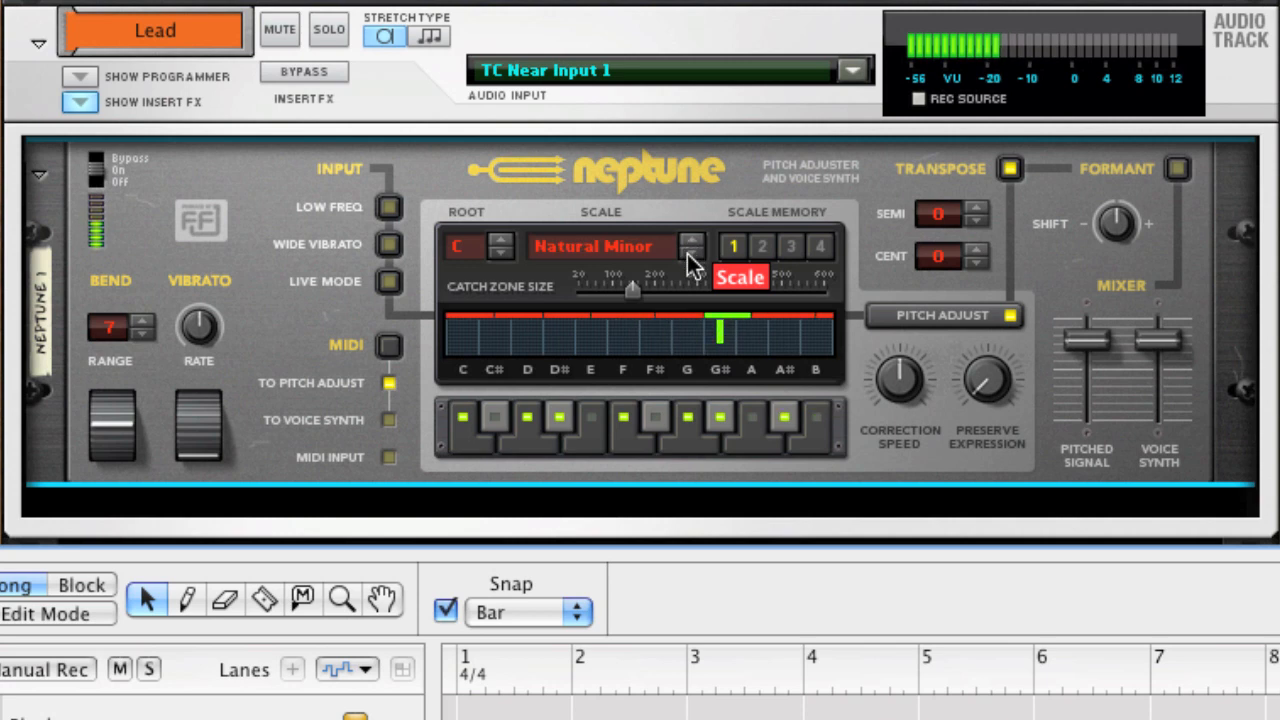
# Step: Toggle custom scale notes, restore Natural Minor, and raise the root key toward D#
pyautogui.click(691, 246)
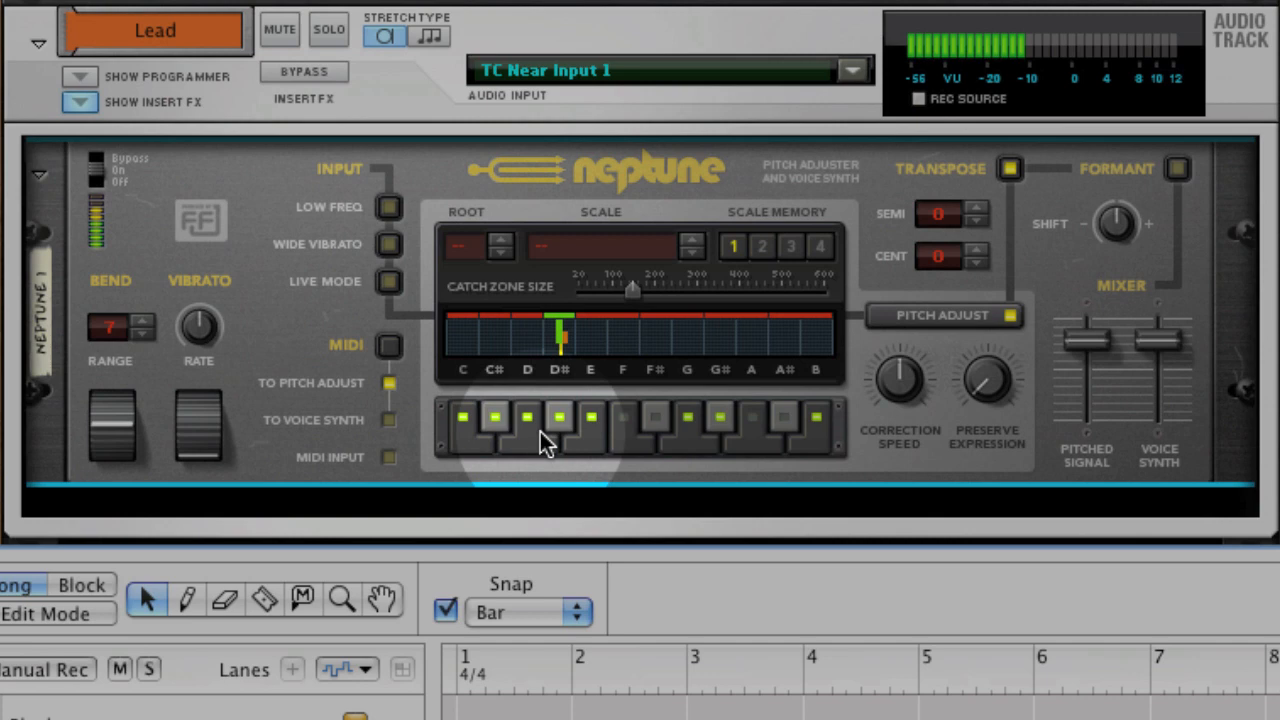
pyautogui.click(527, 417)
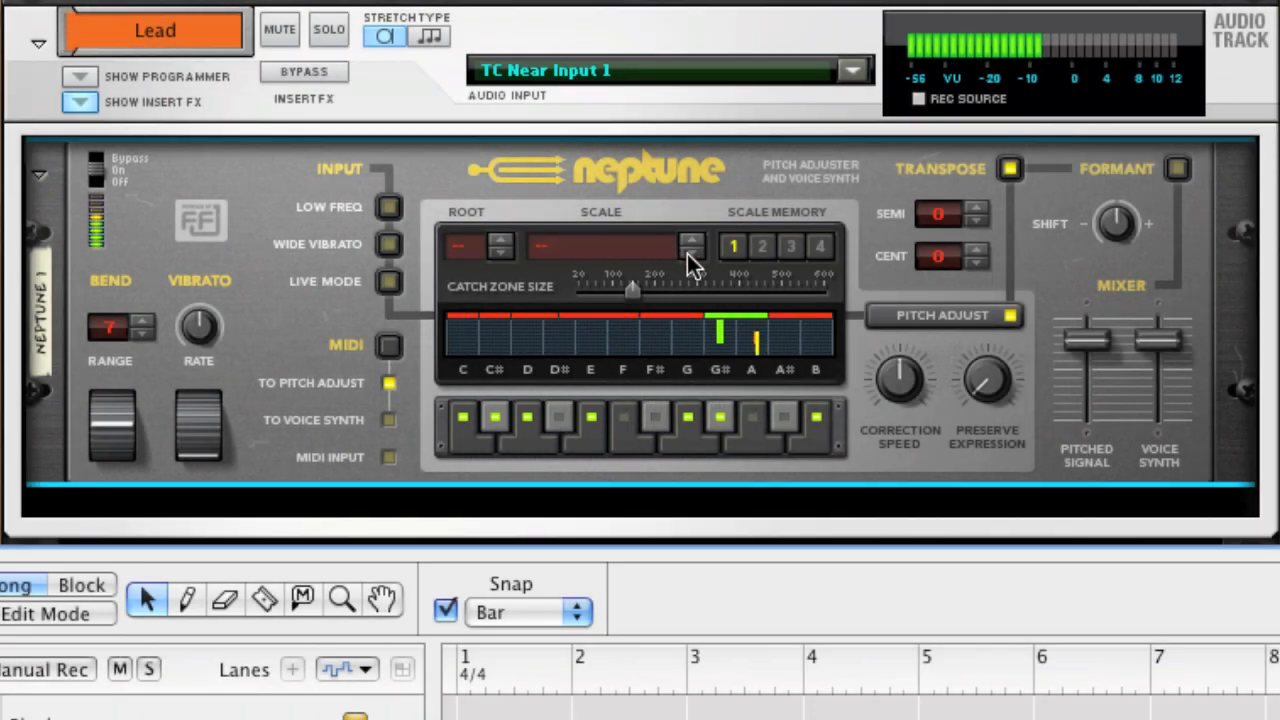
pyautogui.click(500, 246)
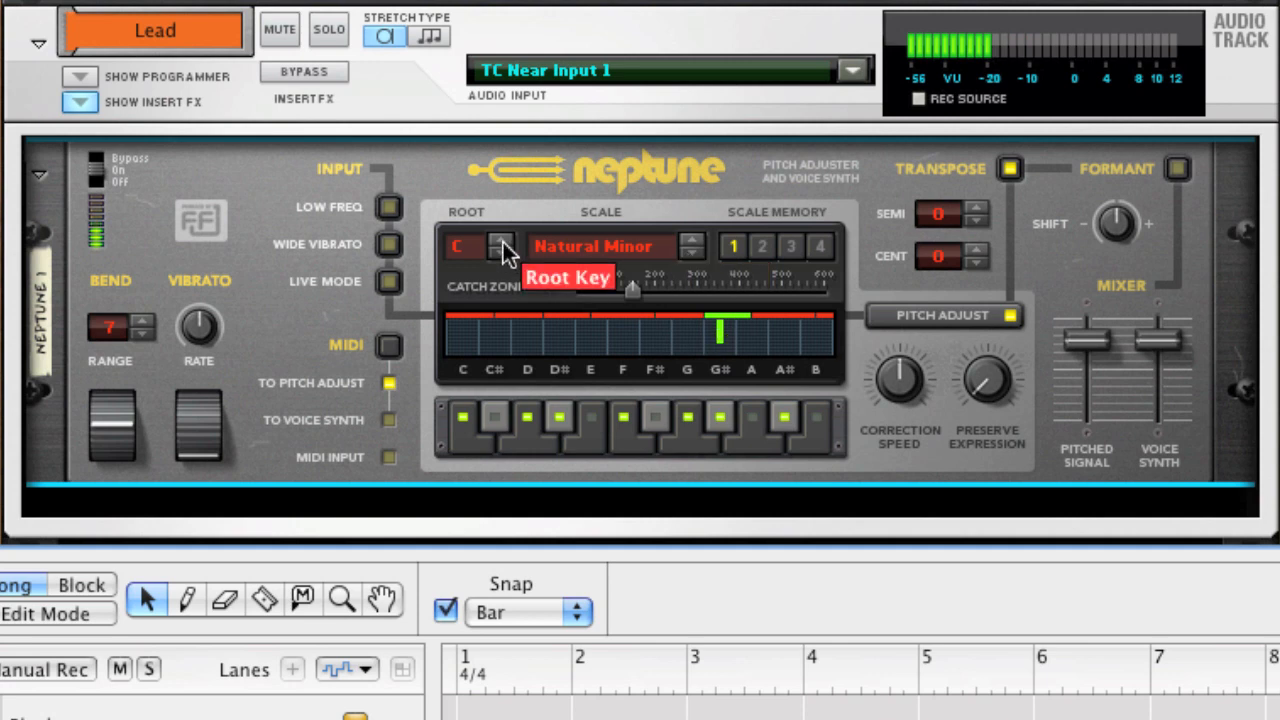
pyautogui.click(500, 240)
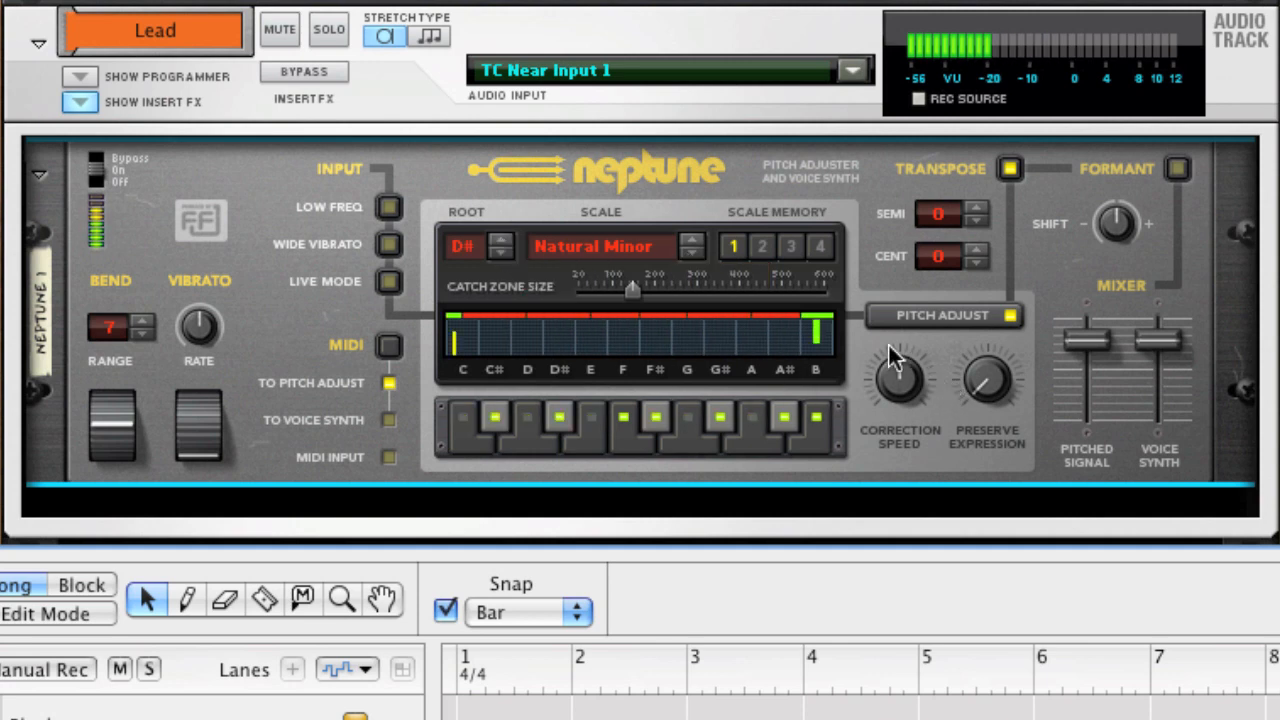
# Step: Set catch zone to 122, then 30 cents, widen it, adjust correction speed, select a clip
pyautogui.moveTo(632, 289); pyautogui.dragTo(615, 289)
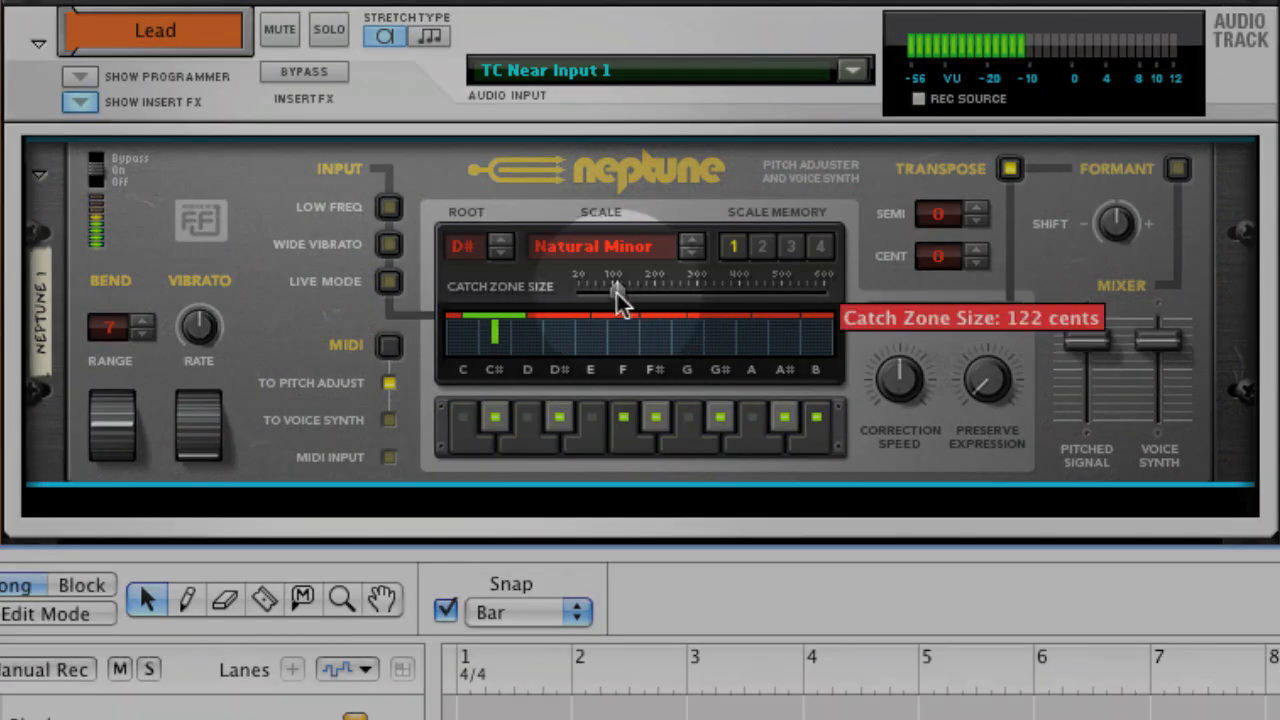
pyautogui.moveTo(615, 290); pyautogui.dragTo(583, 290)
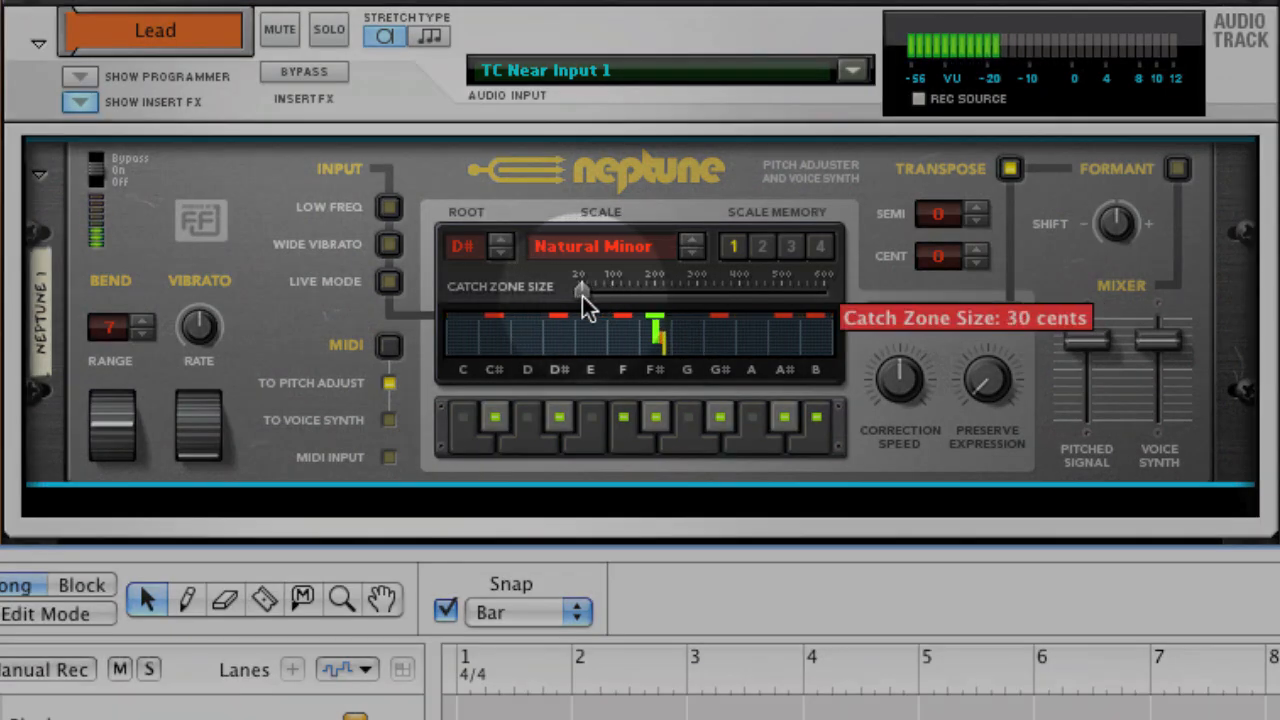
pyautogui.moveTo(582, 289); pyautogui.dragTo(590, 289)
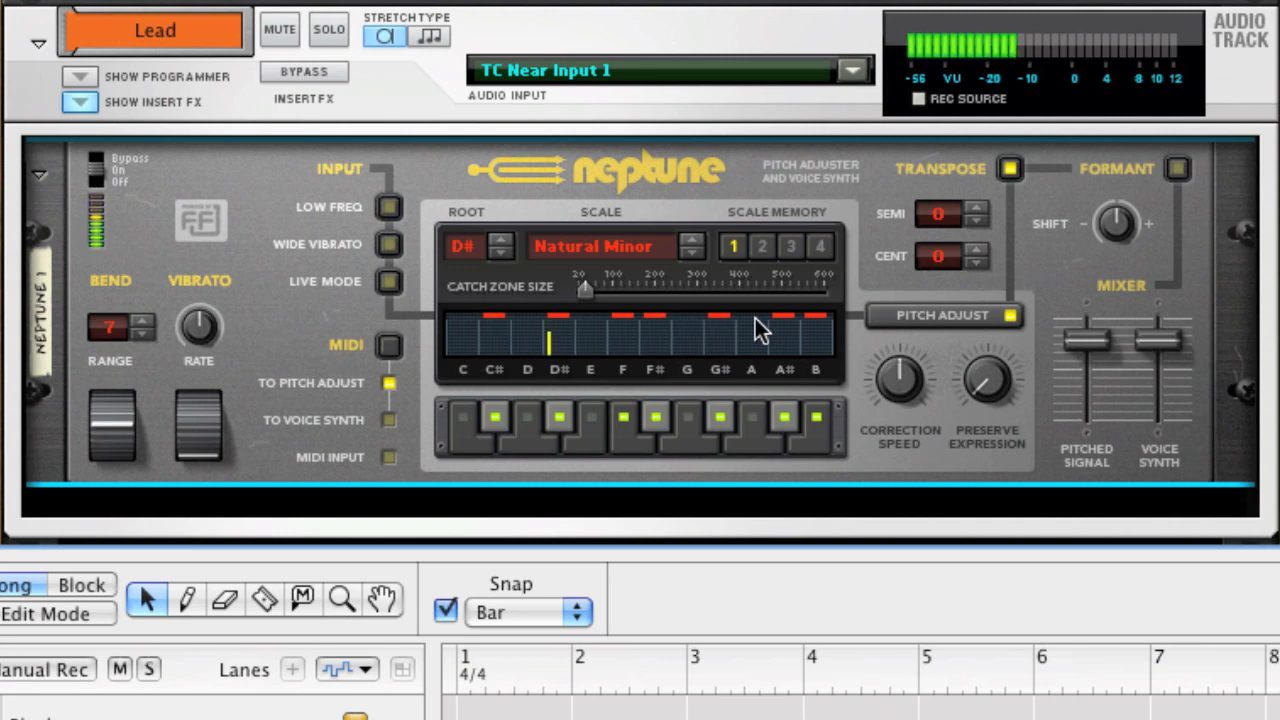
pyautogui.moveTo(585, 289); pyautogui.dragTo(605, 290)
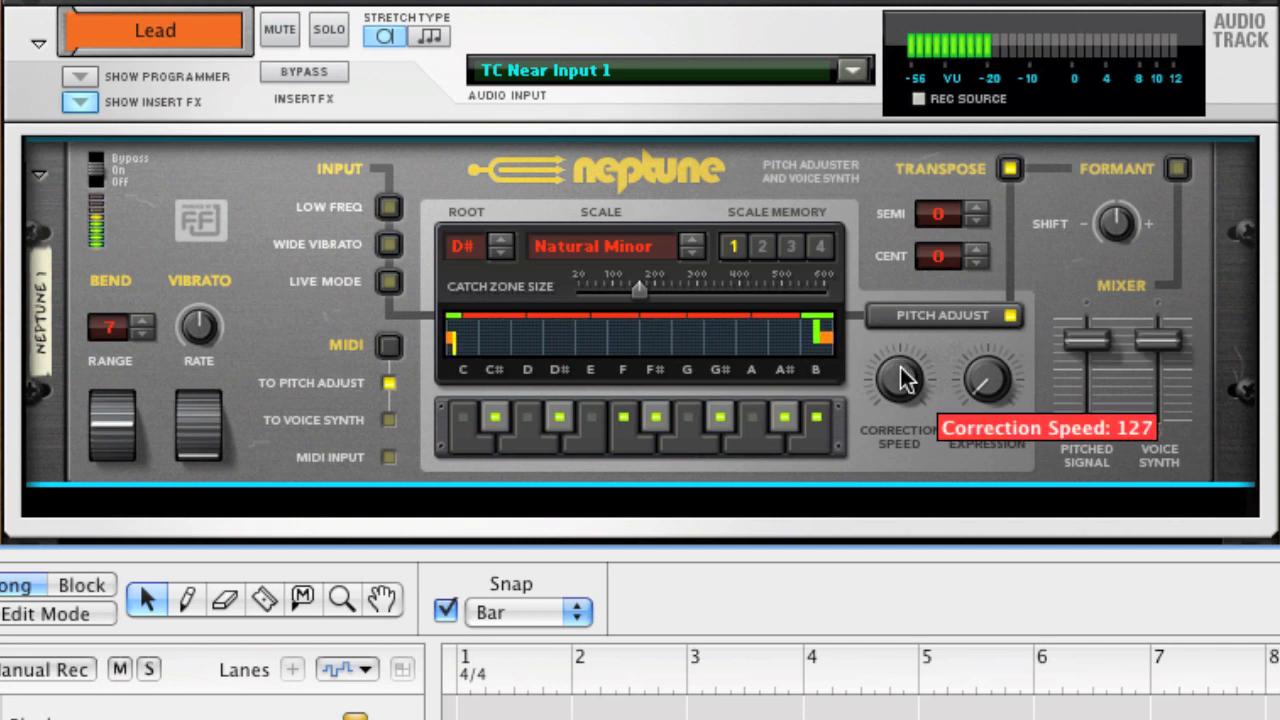
pyautogui.moveTo(897, 383); pyautogui.dragTo(897, 390)
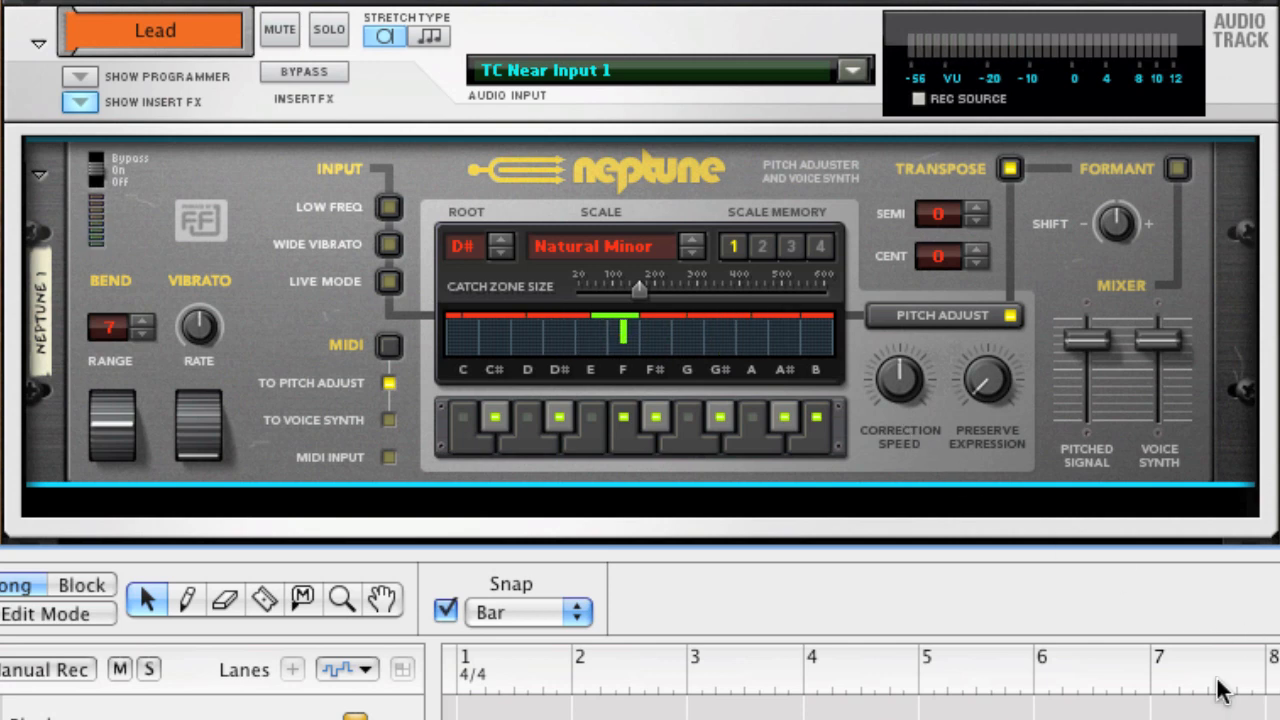
pyautogui.click(1150, 685)
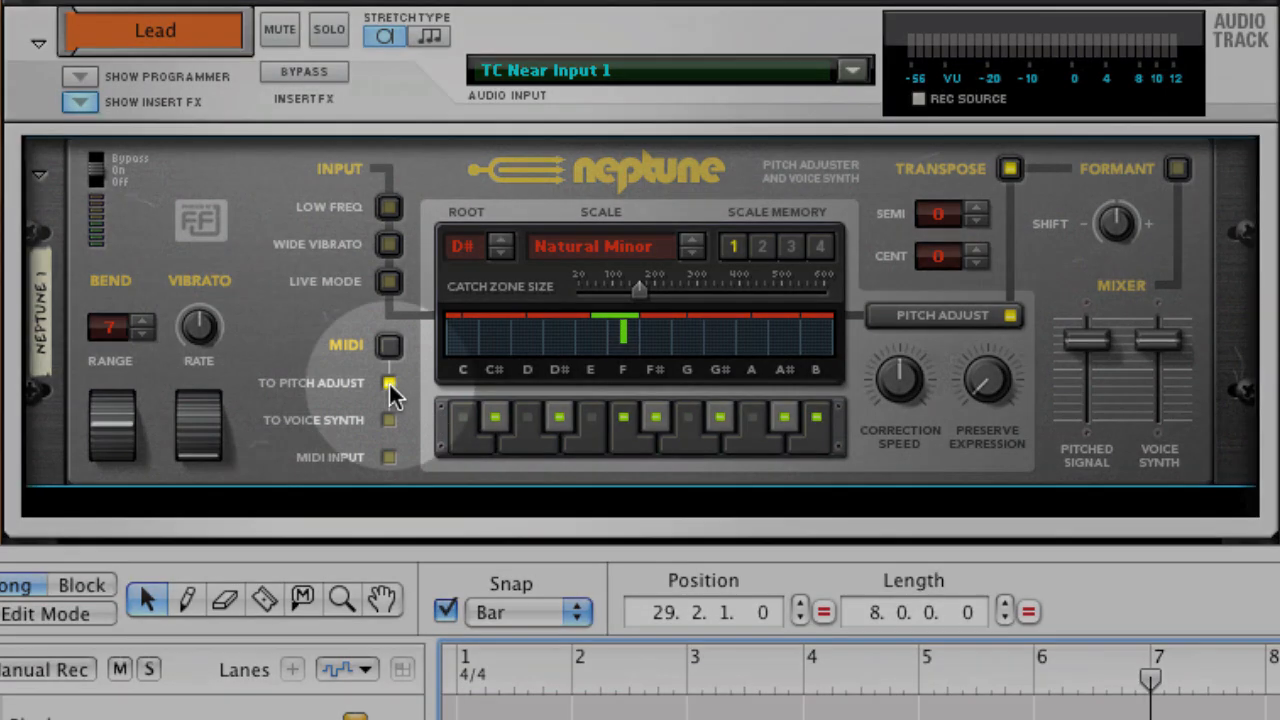
pyautogui.moveTo(389, 383)
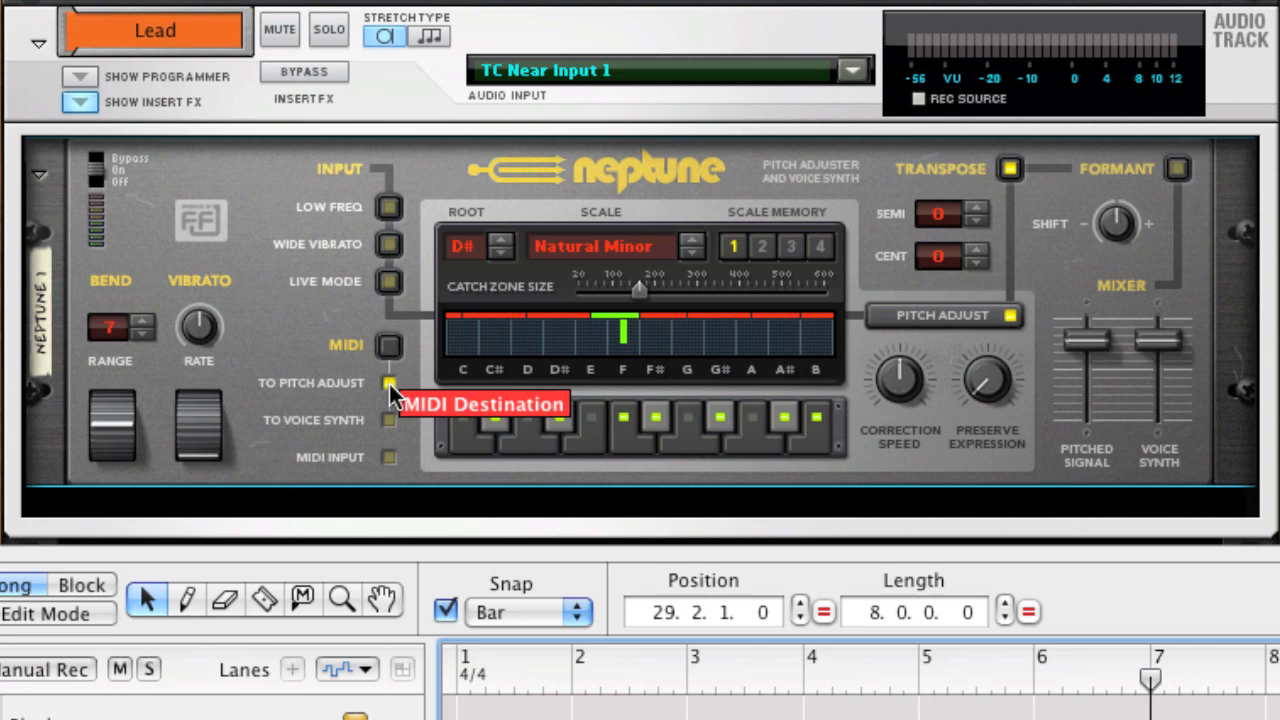
pyautogui.moveTo(1075, 200)
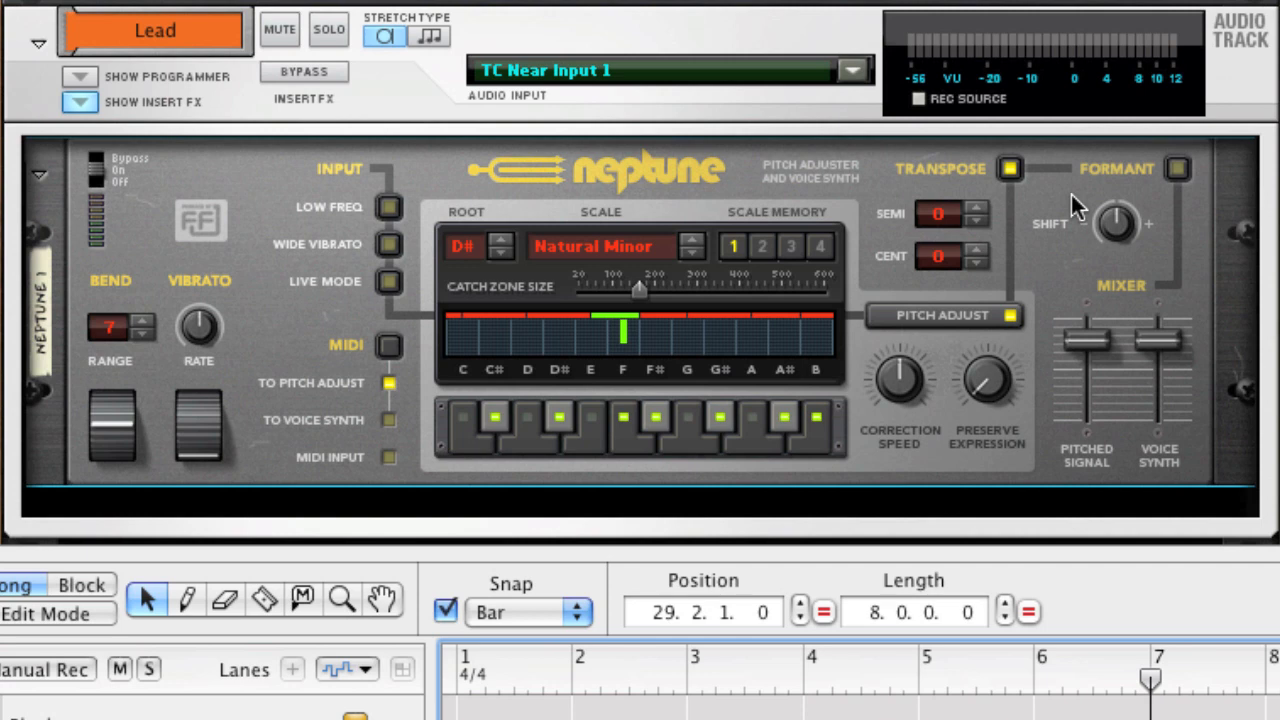
pyautogui.moveTo(1135, 190)
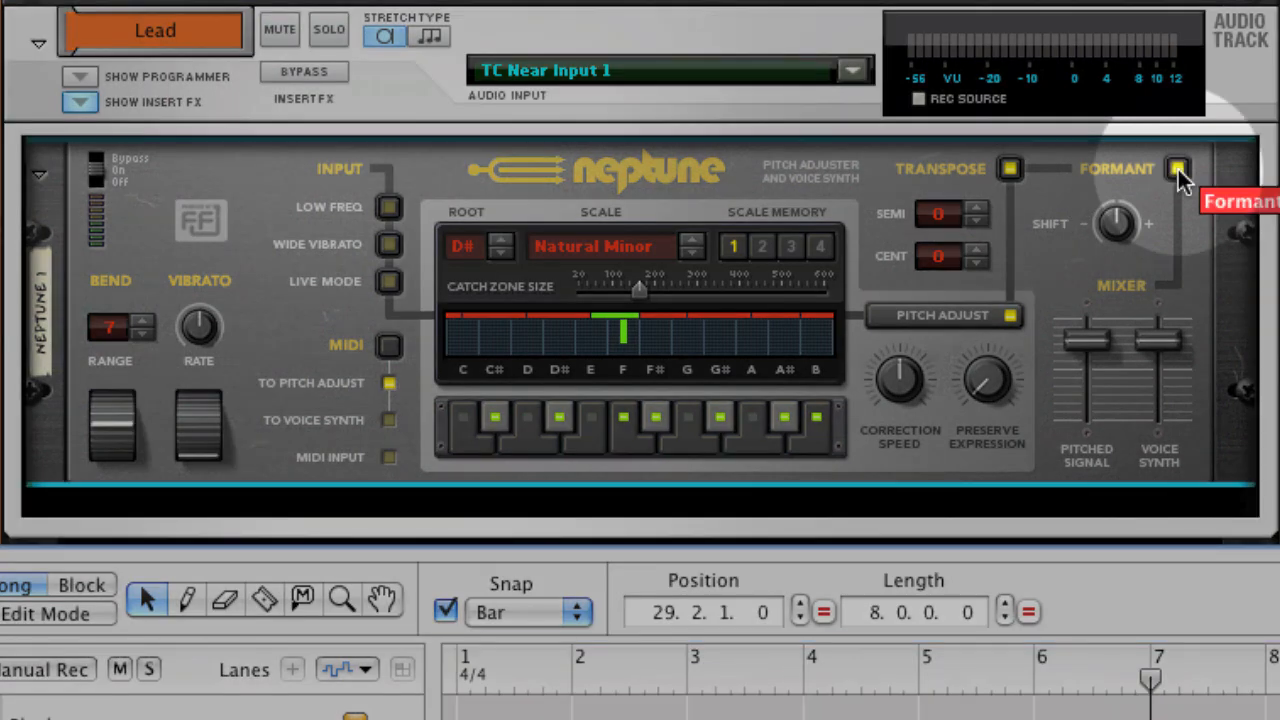
pyautogui.moveTo(1125, 222)
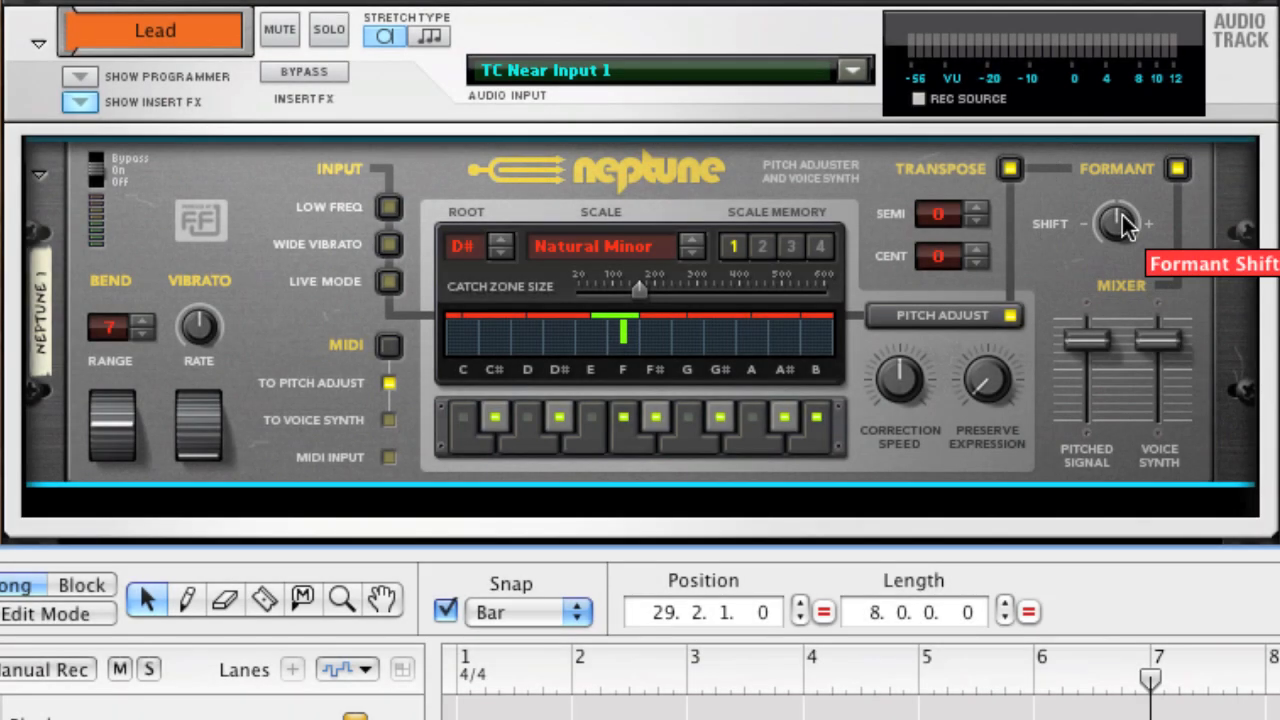
pyautogui.moveTo(290, 315)
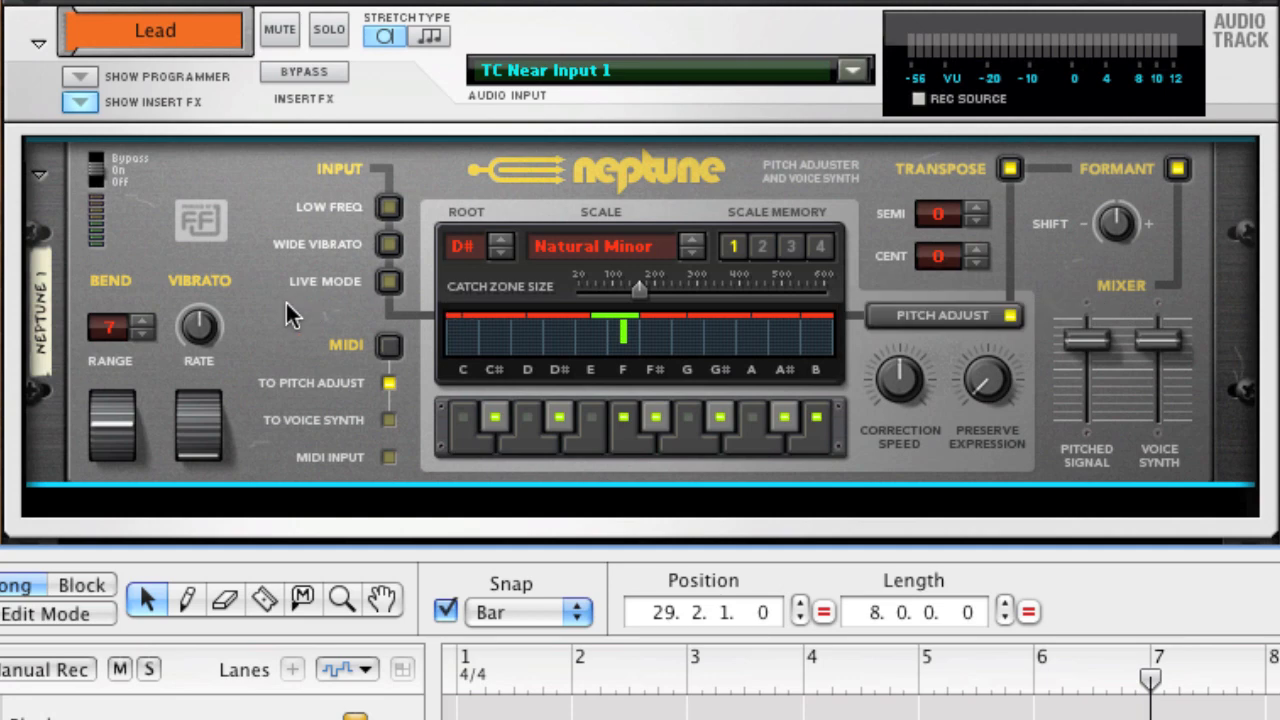
pyautogui.moveTo(288, 310)
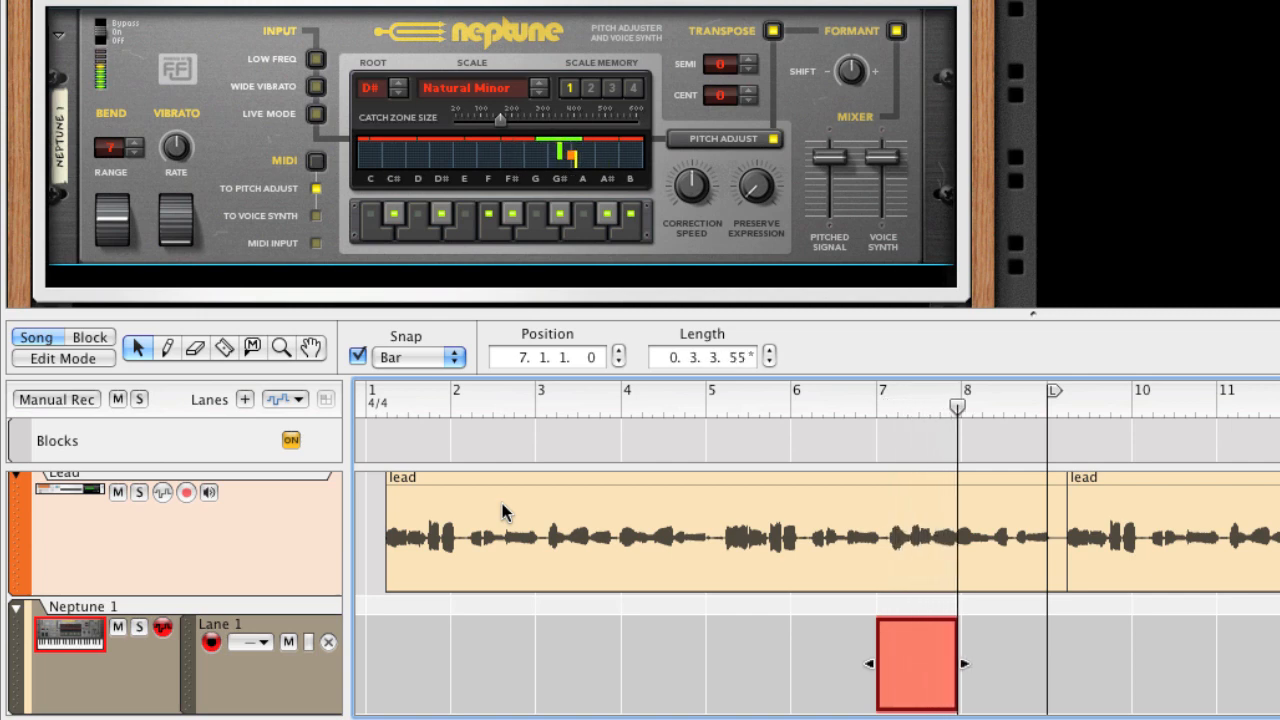
# Step: Stretch the Neptune 1 note clip to span bars 7 to 10
pyautogui.moveTo(963, 663); pyautogui.dragTo(1020, 663)
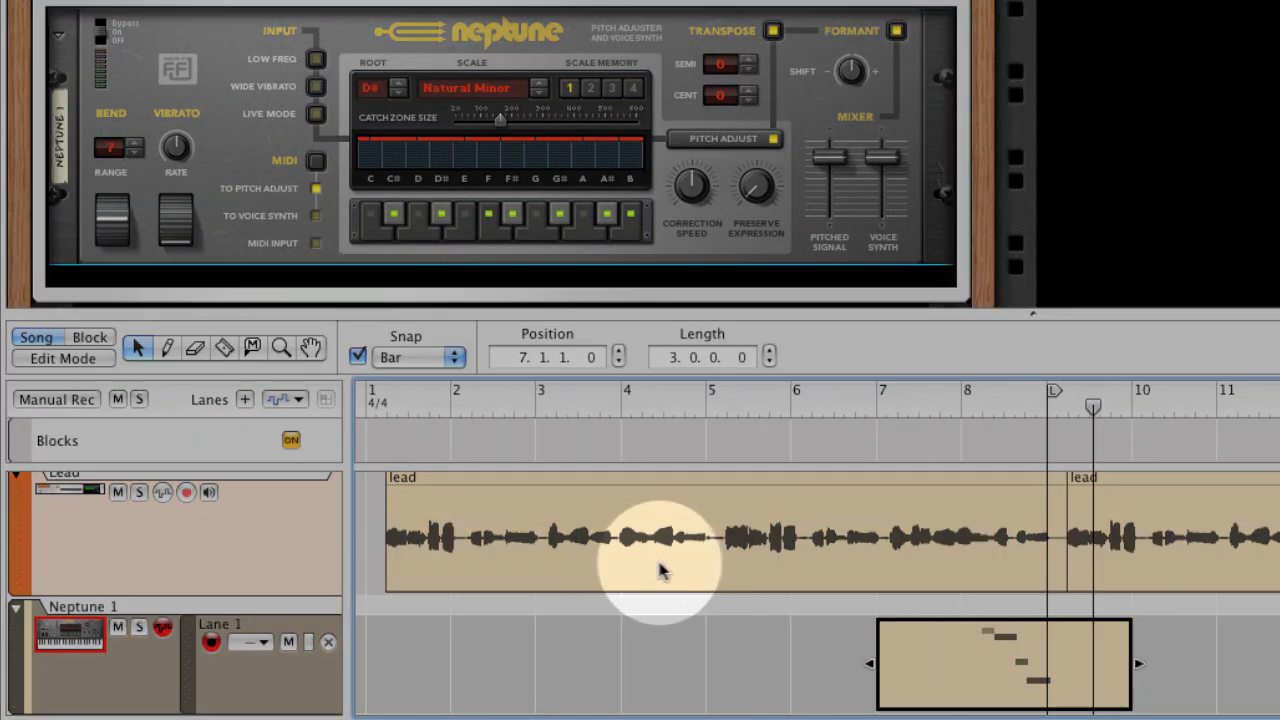
pyautogui.moveTo(1005, 580)
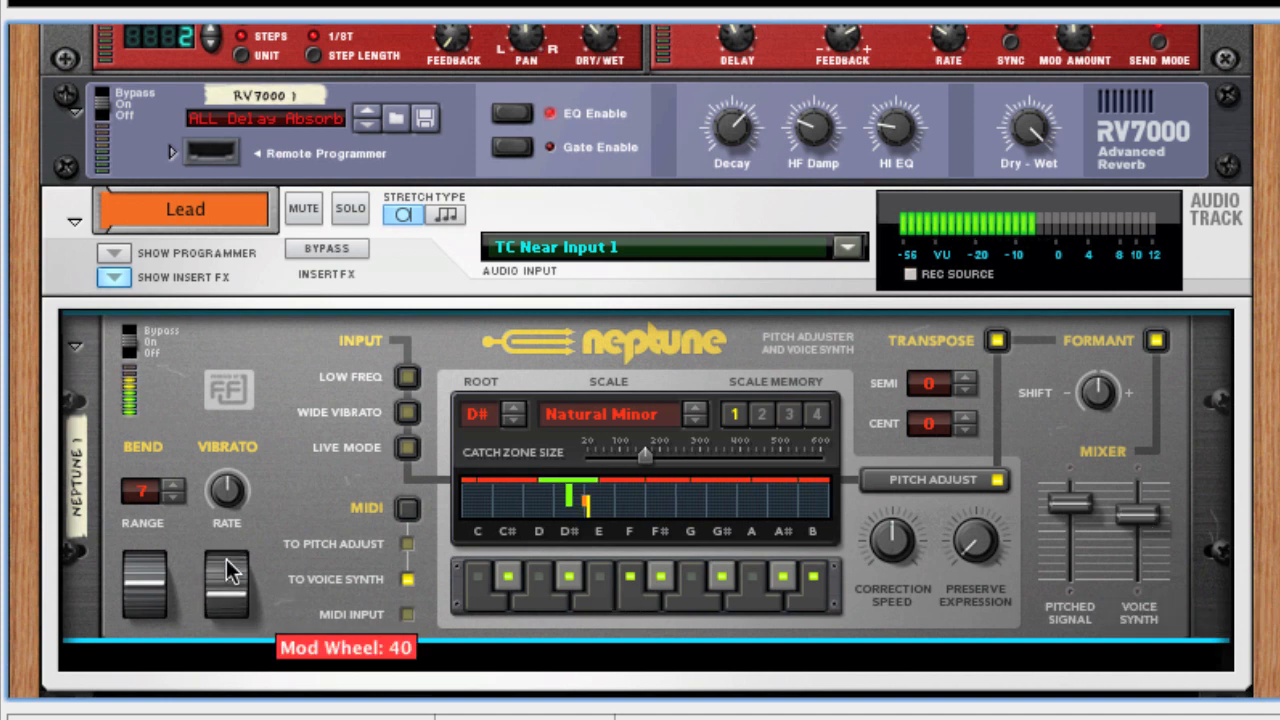
# Step: Raise the Mod Wheel vibrato to about 40, then return it to 0
pyautogui.moveTo(227, 570); pyautogui.dragTo(230, 600)
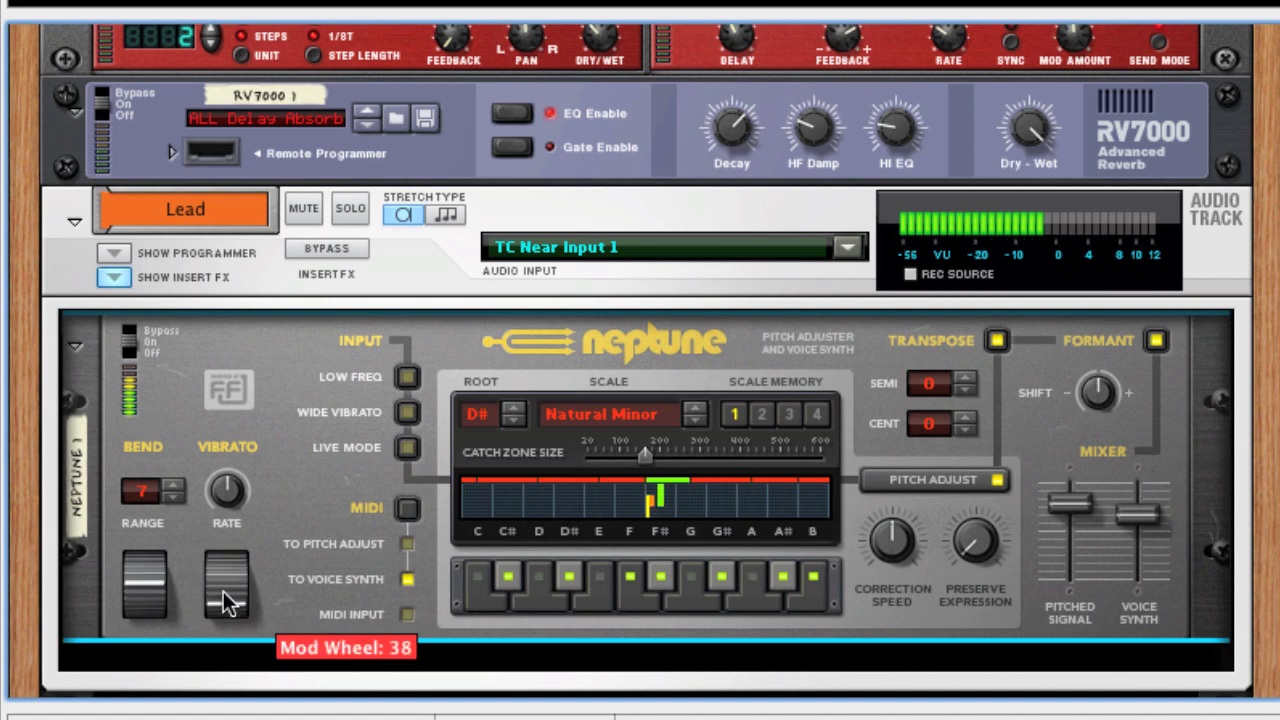
pyautogui.moveTo(230, 585); pyautogui.dragTo(230, 615)
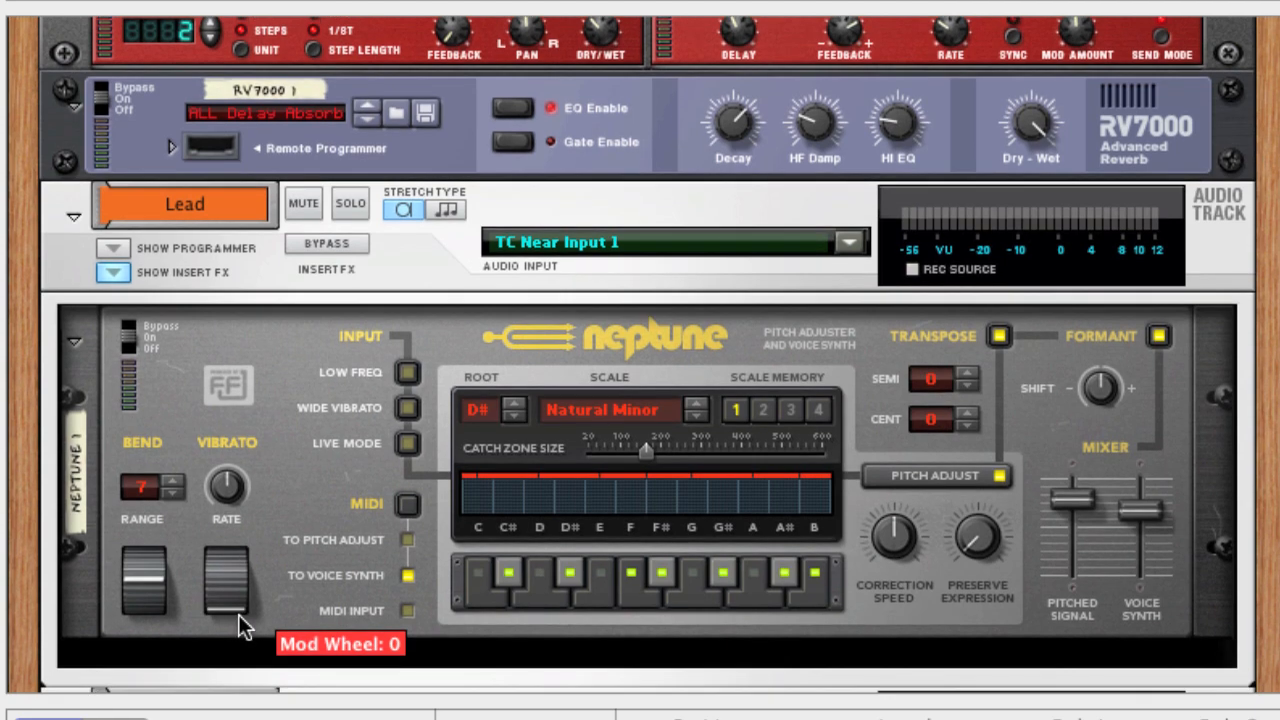
# Step: Try raising Neptune 2's semitone transpose, then return it to zero
pyautogui.scroll(-3)
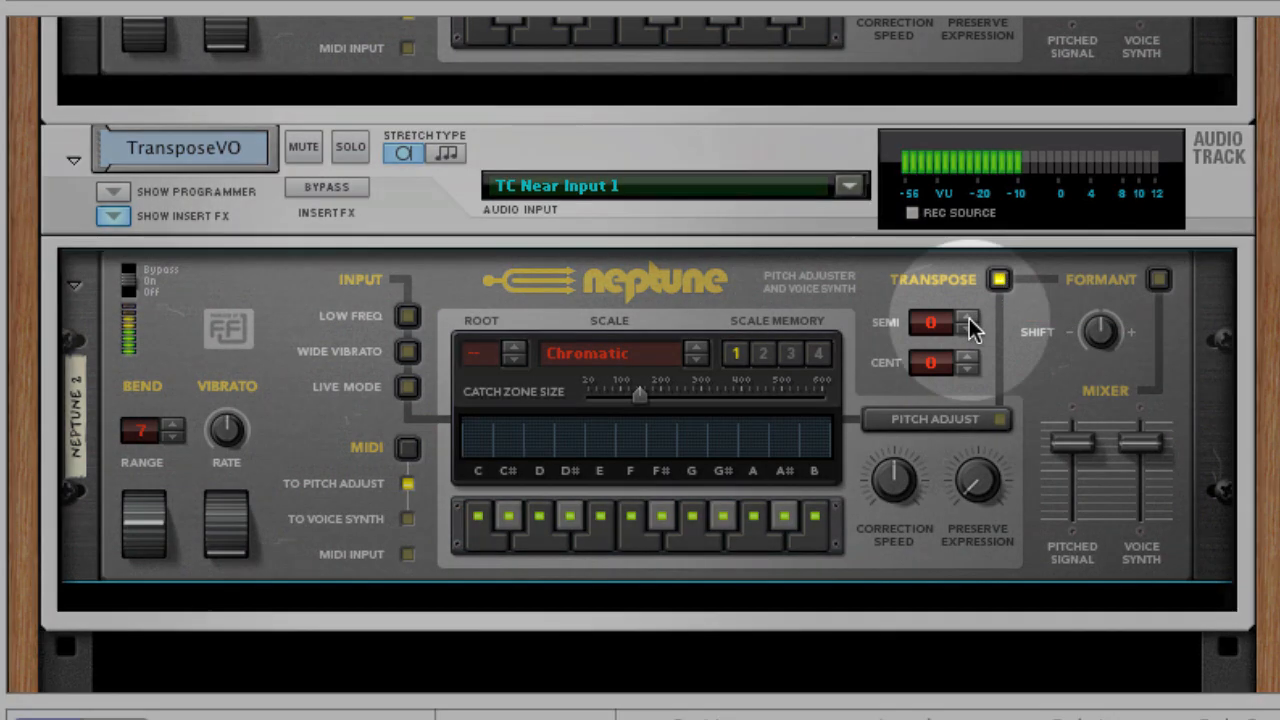
pyautogui.click(968, 318)
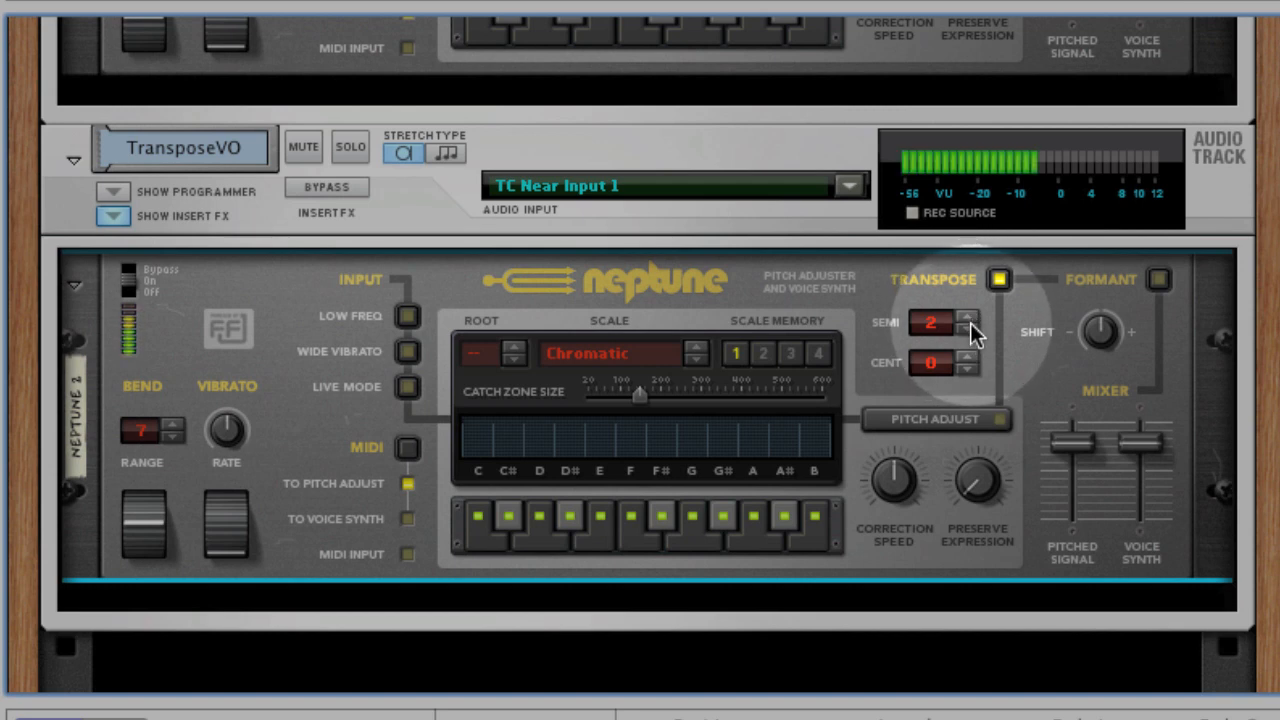
pyautogui.click(967, 317)
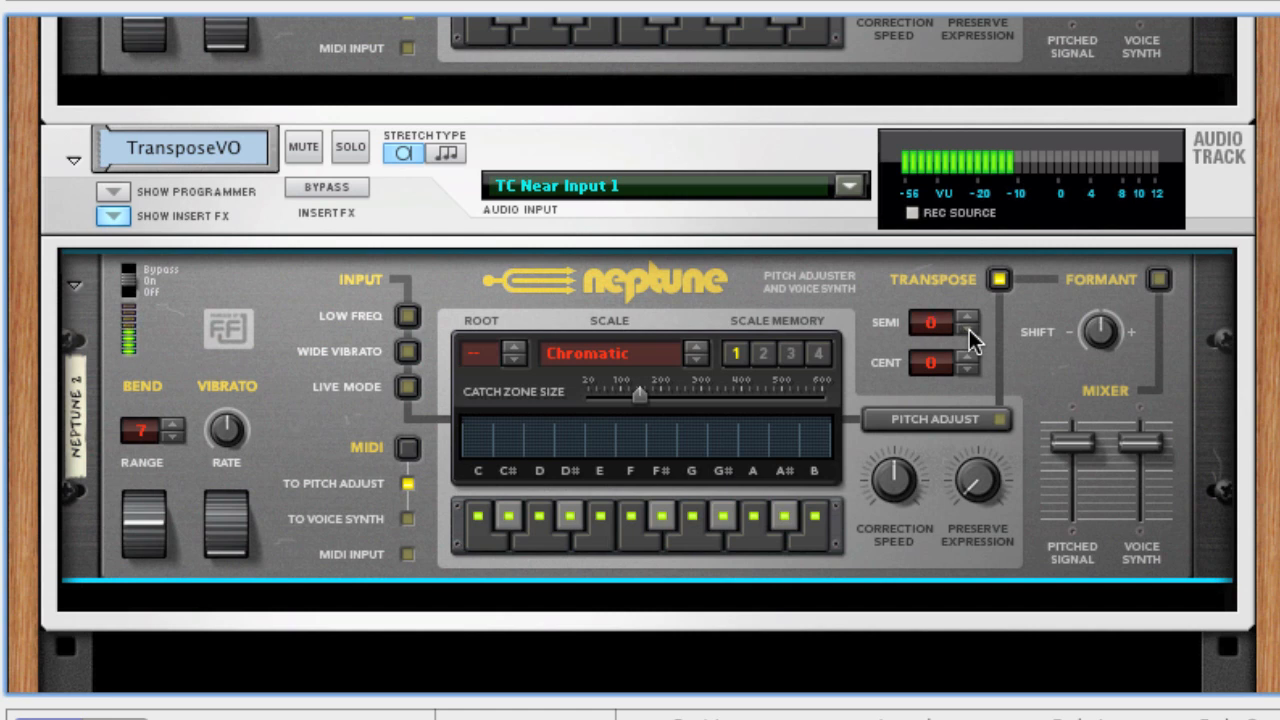
pyautogui.click(967, 316)
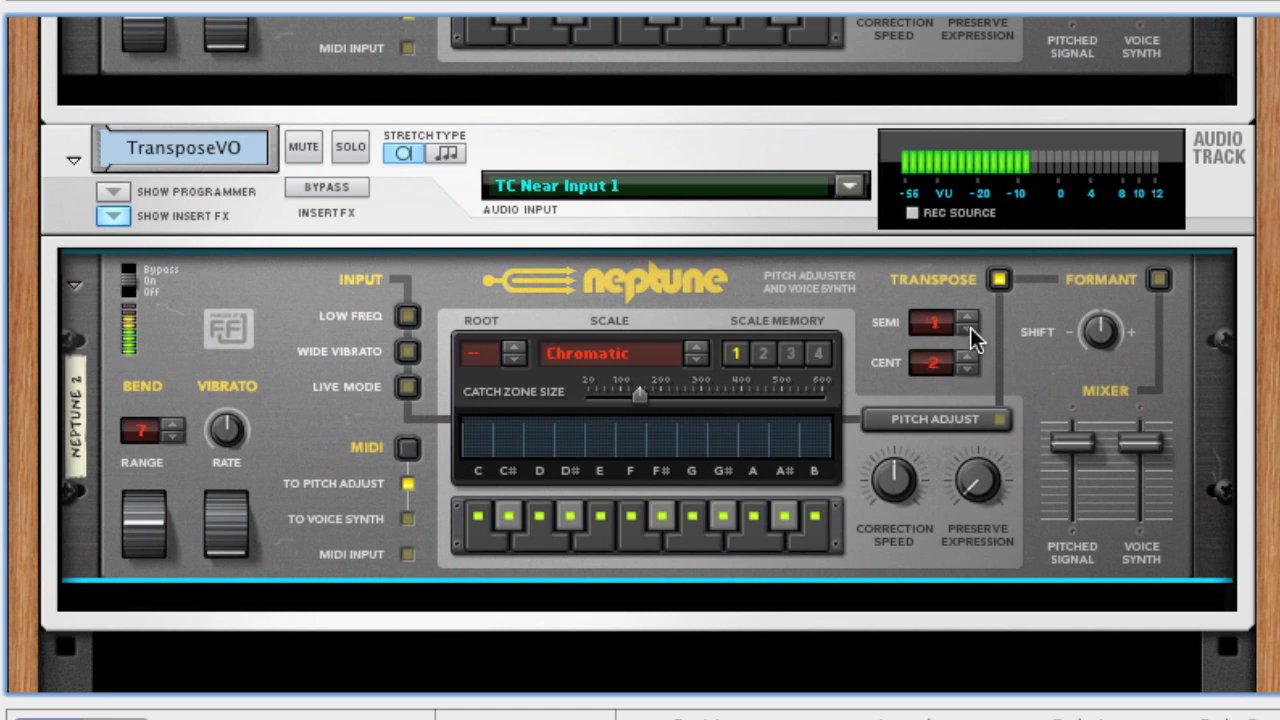
pyautogui.click(966, 330)
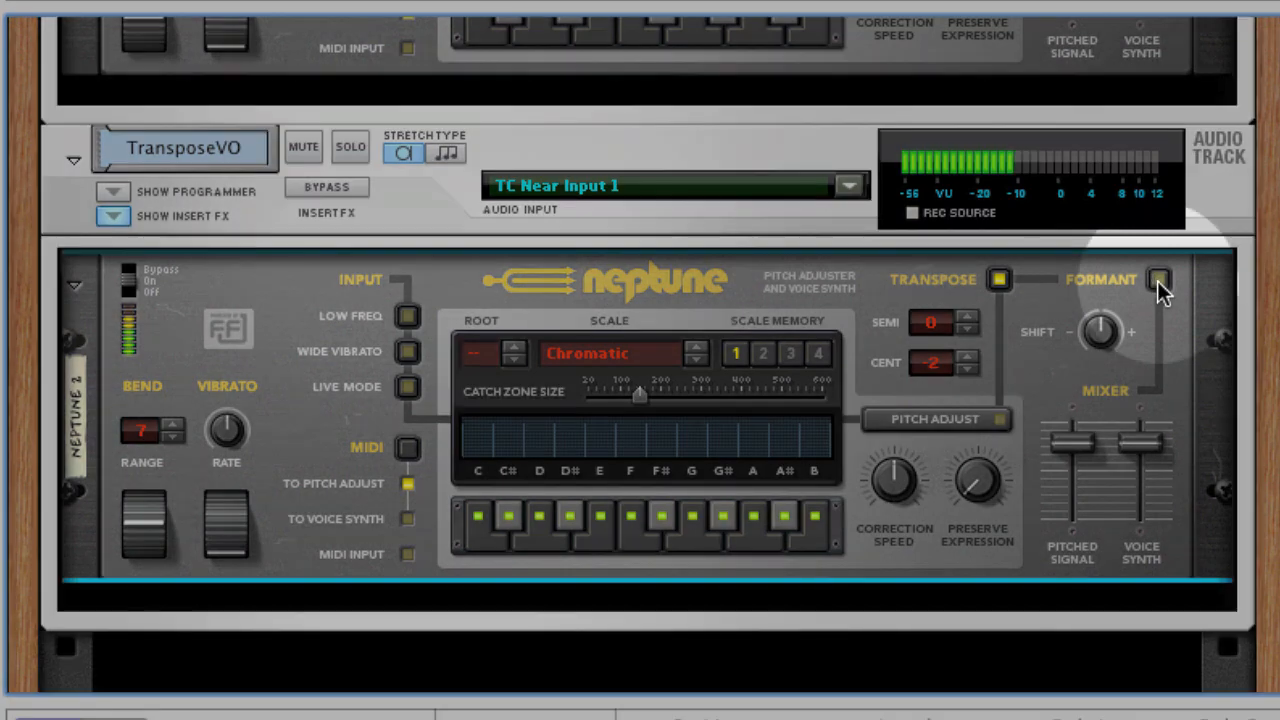
# Step: Turn on formant shifting, adjust the Shift knob, and transpose by 6 semitones
pyautogui.click(1159, 280)
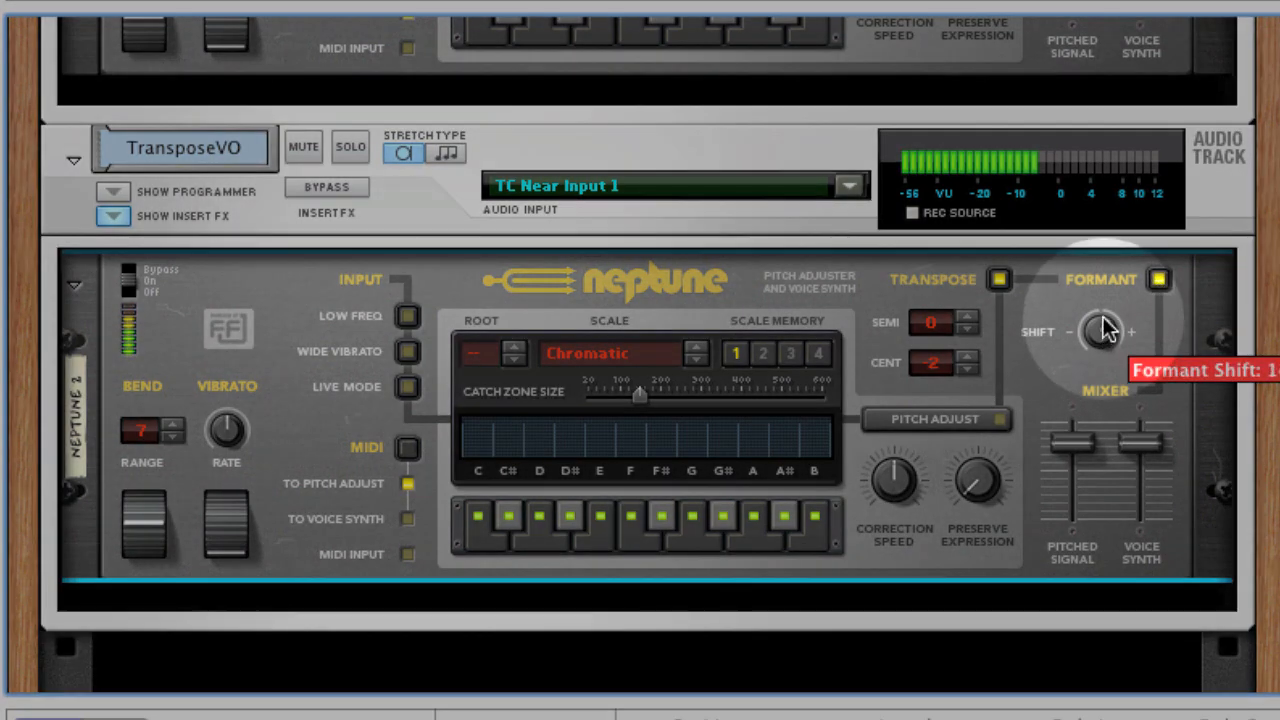
pyautogui.moveTo(1100, 330); pyautogui.dragTo(1105, 310)
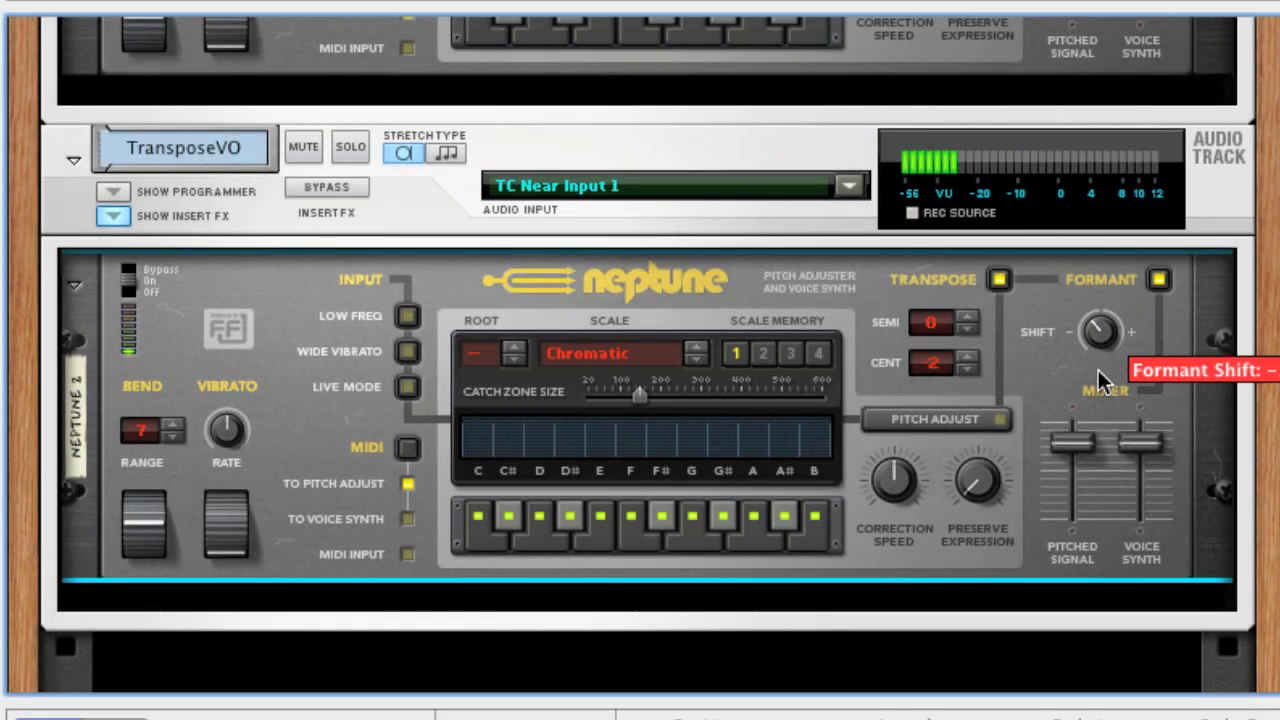
pyautogui.moveTo(960, 345)
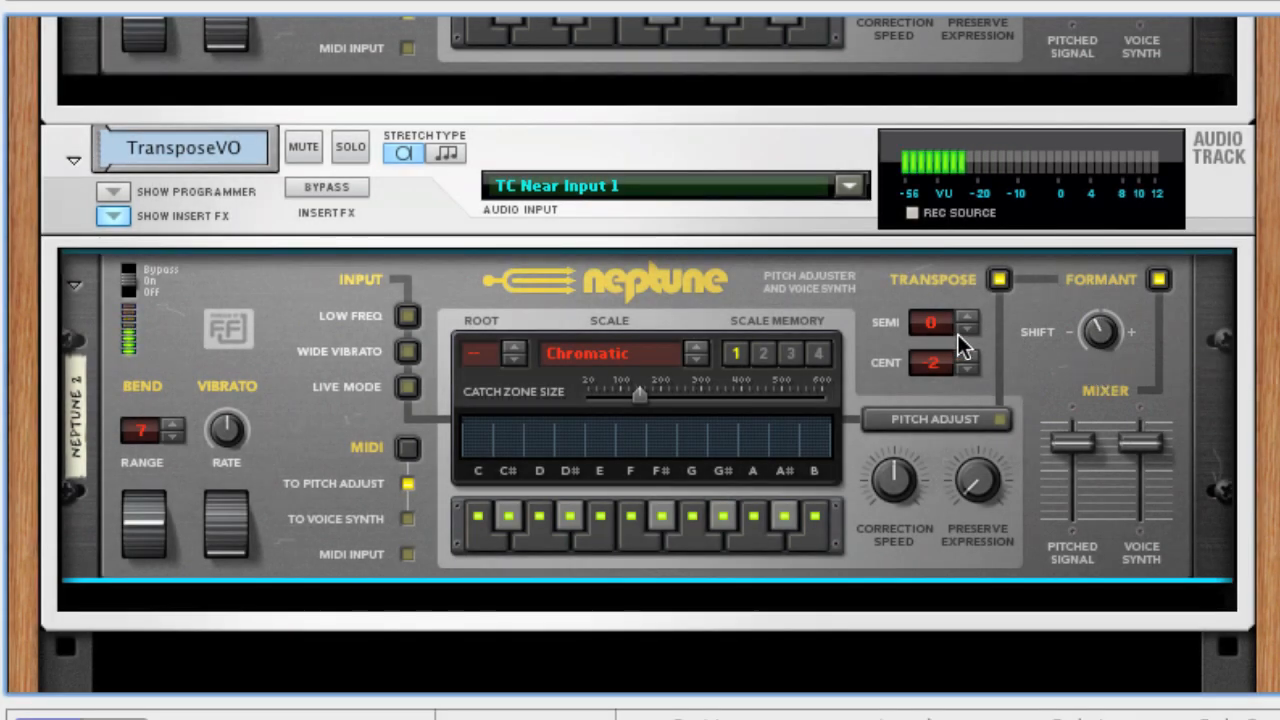
pyautogui.click(966, 331)
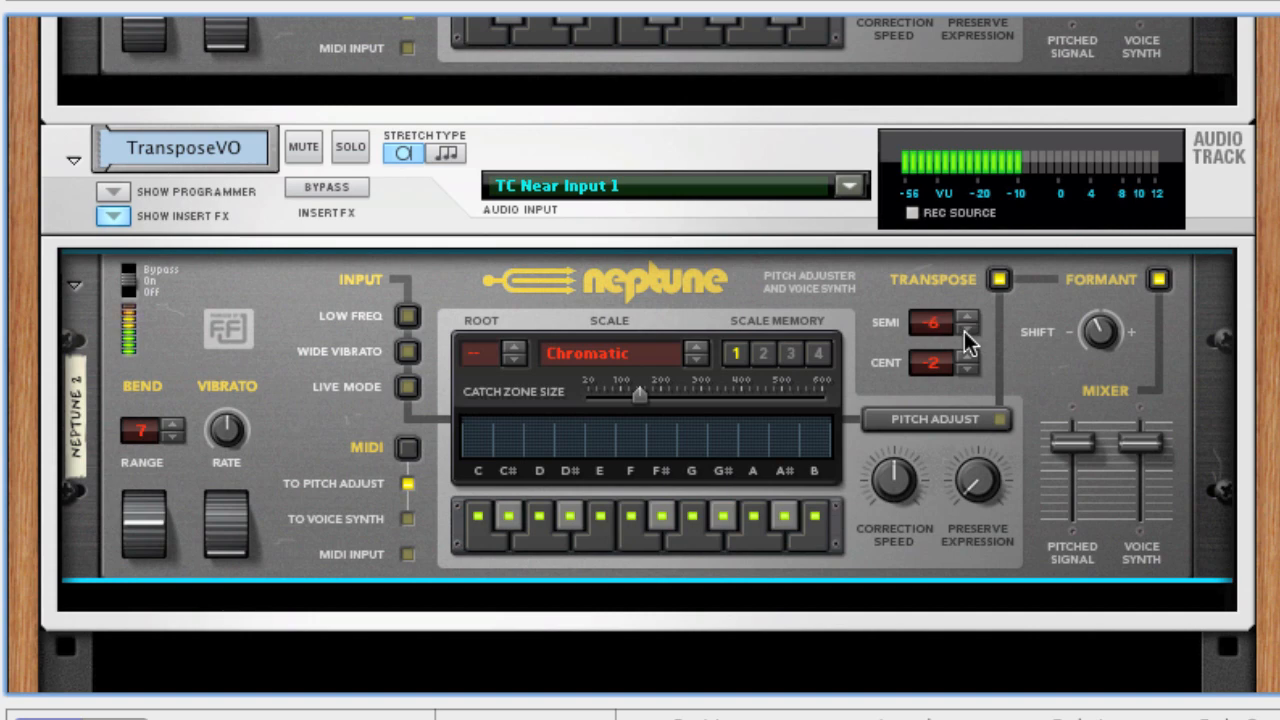